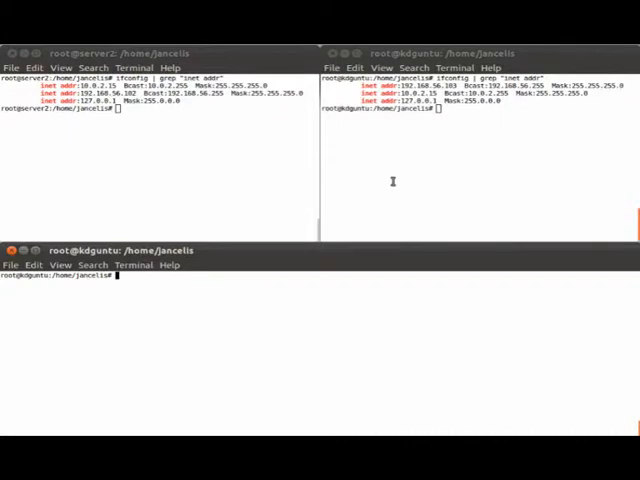
Step: Install the crossroads package with sudo apt-get install
{"action": "type", "text": "sudo"}
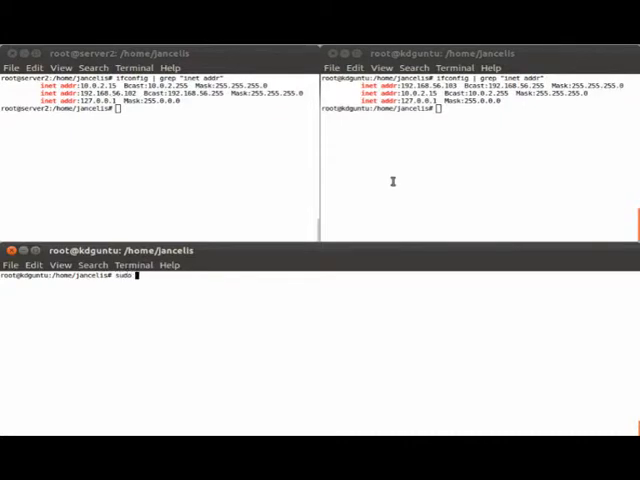
{"action": "type", "text": "apt-get"}
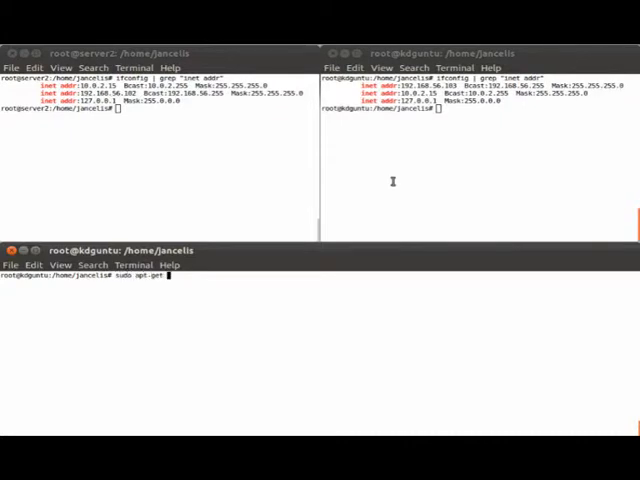
{"action": "type", "text": "install crossroads"}
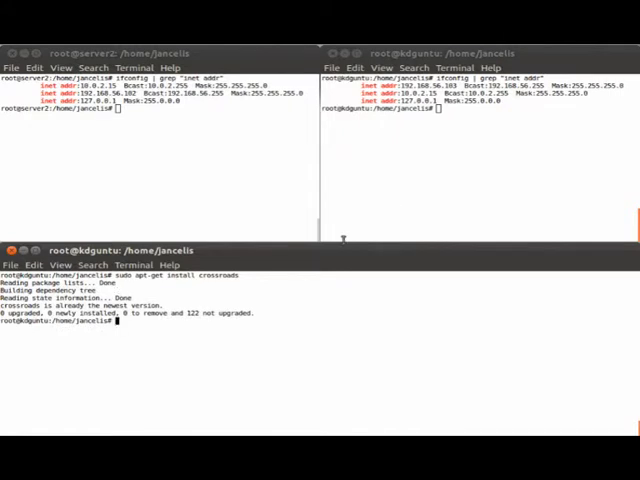
Step: Run xr serving tcp:192.168.56.101:8000 with both backends and fetch It works! in lynx, then quit
{"action": "type", "text": "er --server tcp:192.168.56.101:8000 --backend 192.168.56.102:80 --backend 192.168.56.103:80"}
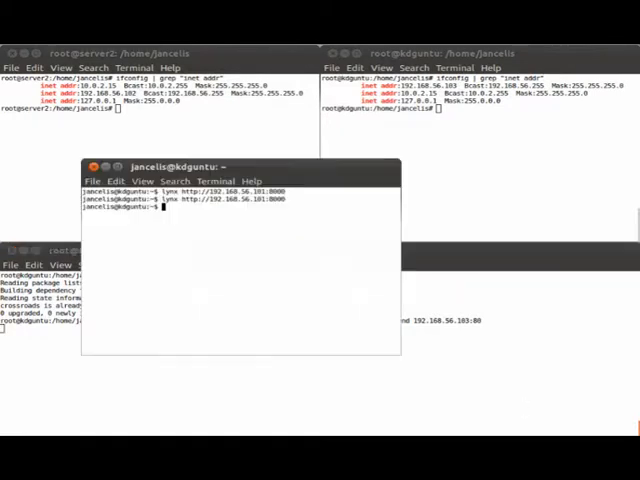
{"action": "key", "text": "Return"}
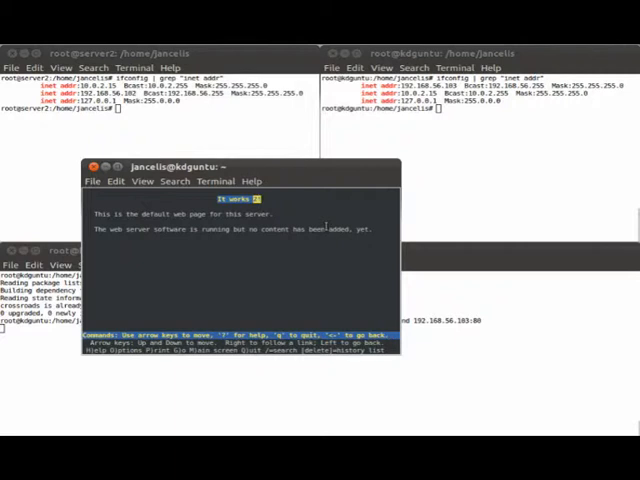
{"action": "key", "text": "q"}
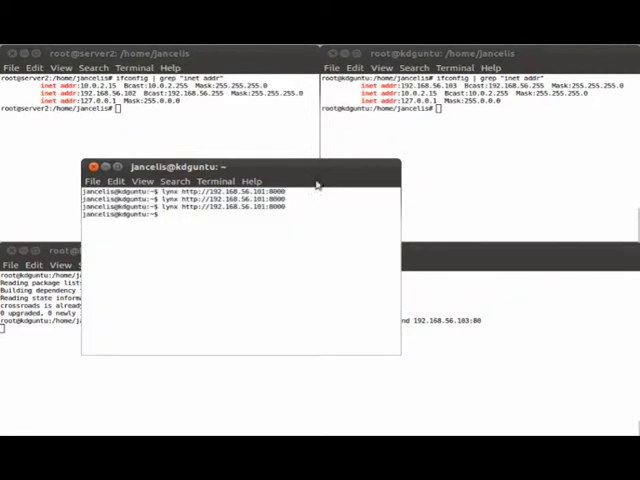
Step: Stop apache2 on server2 and confirm lynx still loads It works! via port 8000
{"action": "type", "text": "clear"}
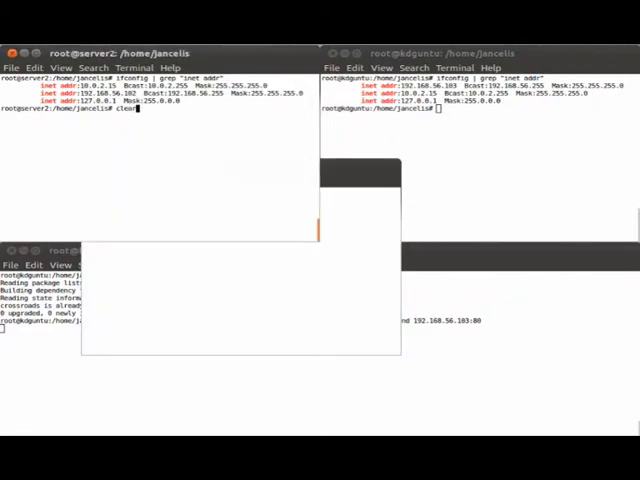
{"action": "type", "text": "service apache2 stop"}
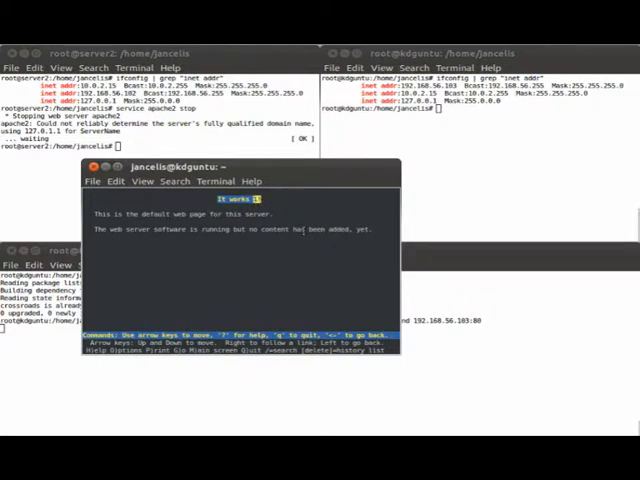
{"action": "key", "text": "q"}
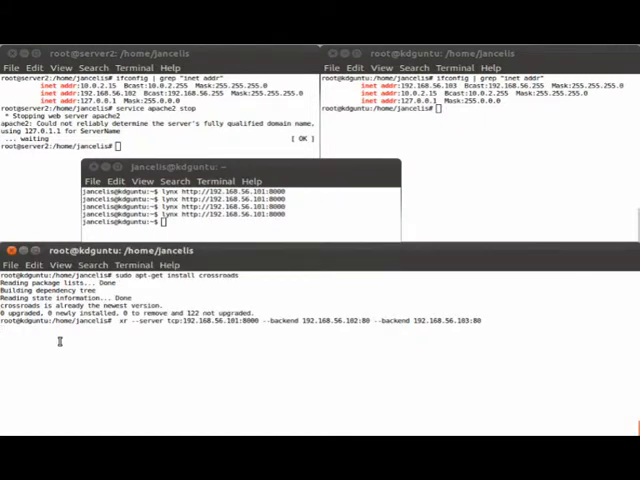
Step: Stop xr with Ctrl+C and open /etc/xrctl.xml in vi
{"action": "key", "text": "ctrl+c"}
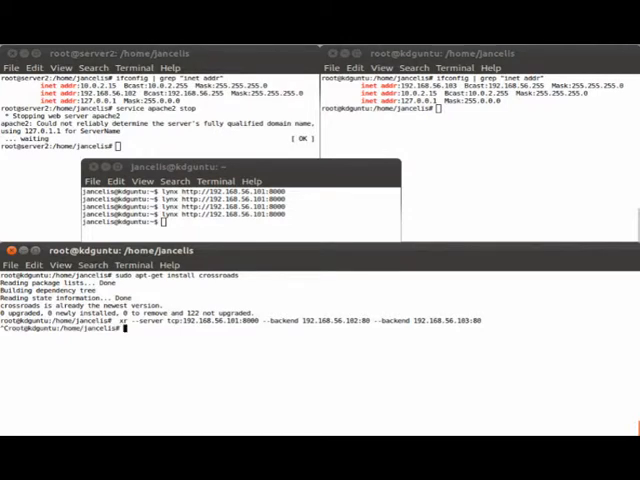
{"action": "type", "text": "vi /"}
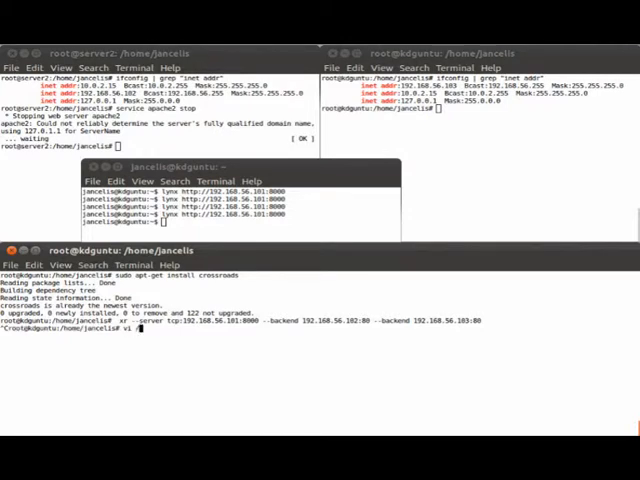
{"action": "type", "text": "etc/"}
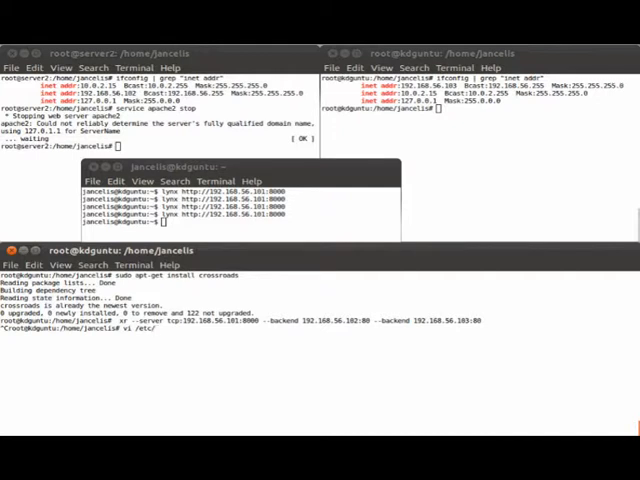
{"action": "key", "text": "Return"}
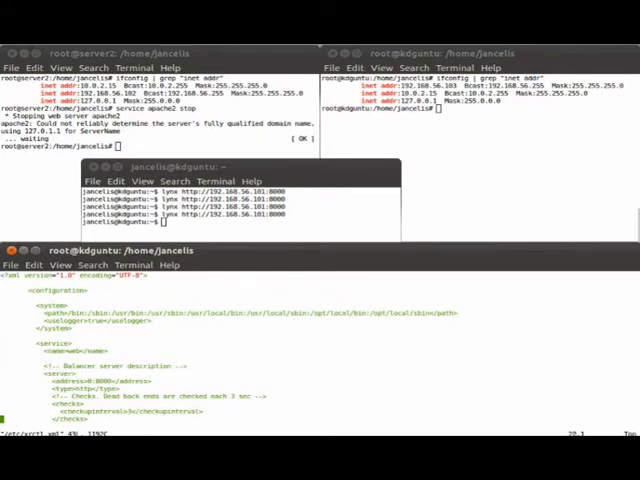
Step: Scroll down through xrctl.xml to its backend entries
{"action": "scroll", "scroll_direction": "down", "scroll_amount": 3}
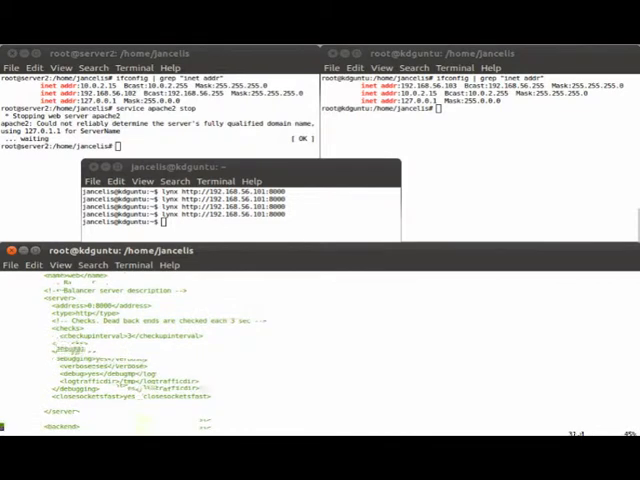
{"action": "scroll", "scroll_direction": "down", "scroll_amount": 3}
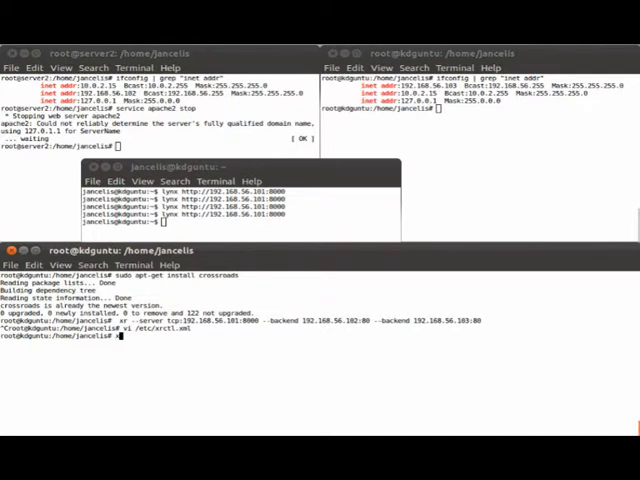
{"action": "type", "text": "rvice apache2 start"}
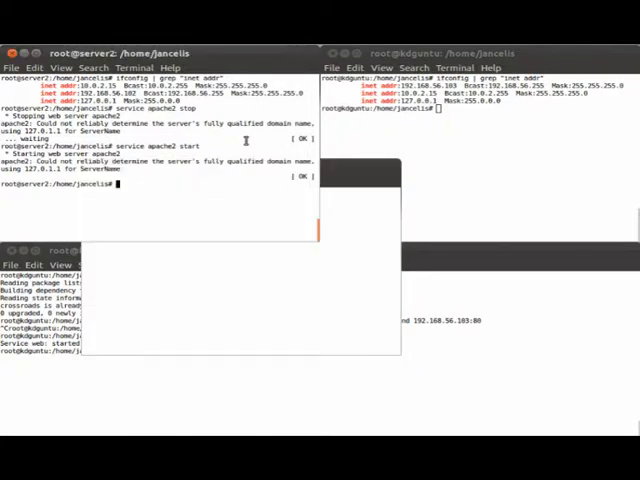
{"action": "type", "text": "service apache2 start"}
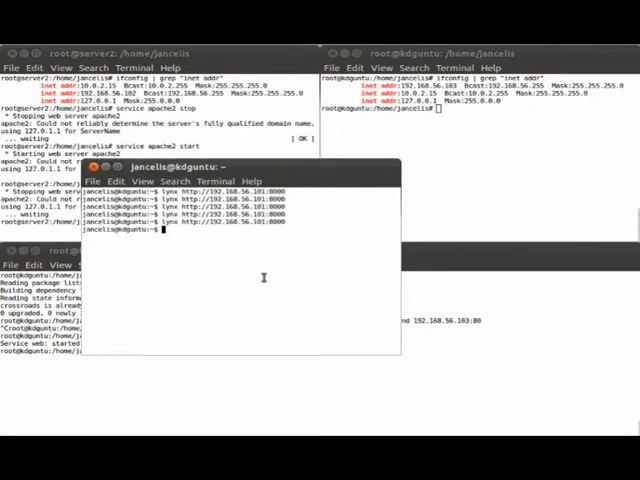
{"action": "type", "text": "lynx http://192.168.56.101:8000"}
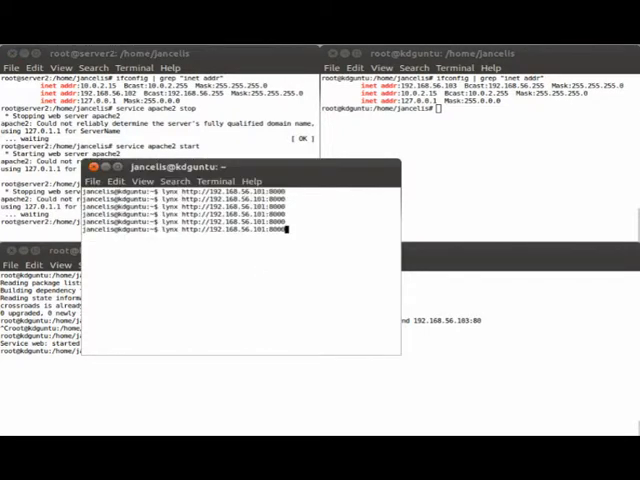